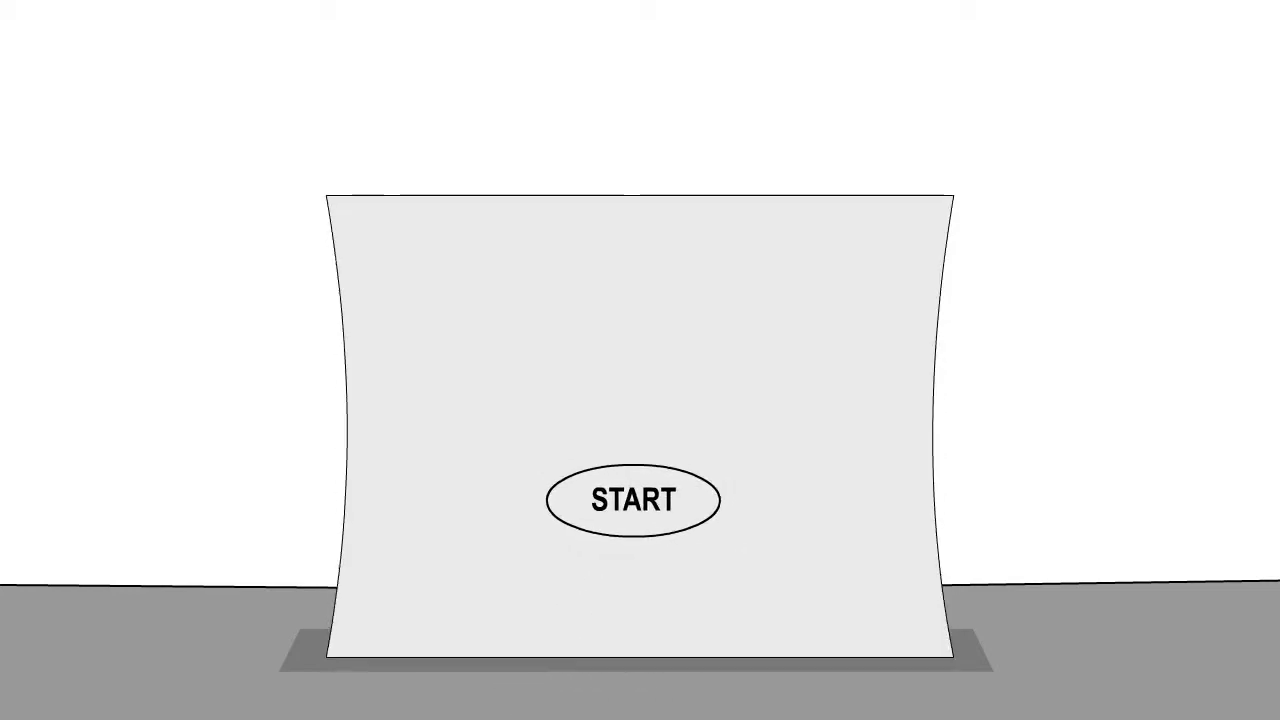
left_click(632, 500)
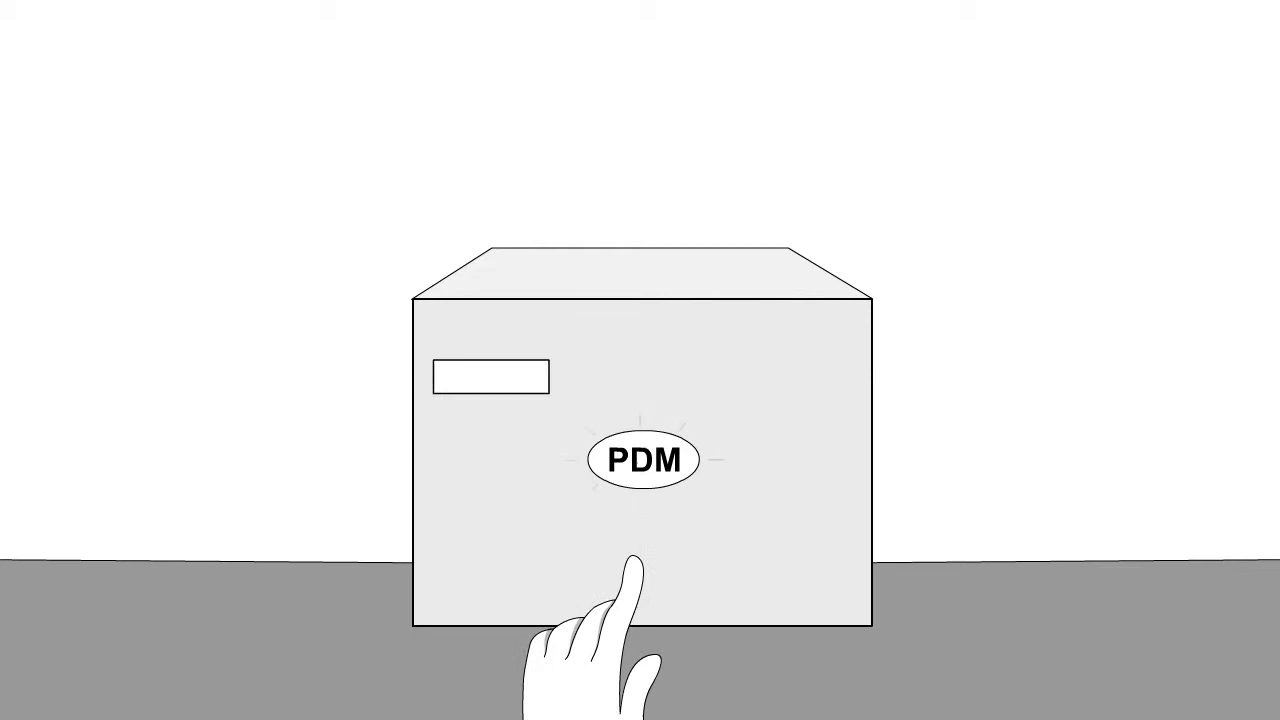
left_click(642, 458)
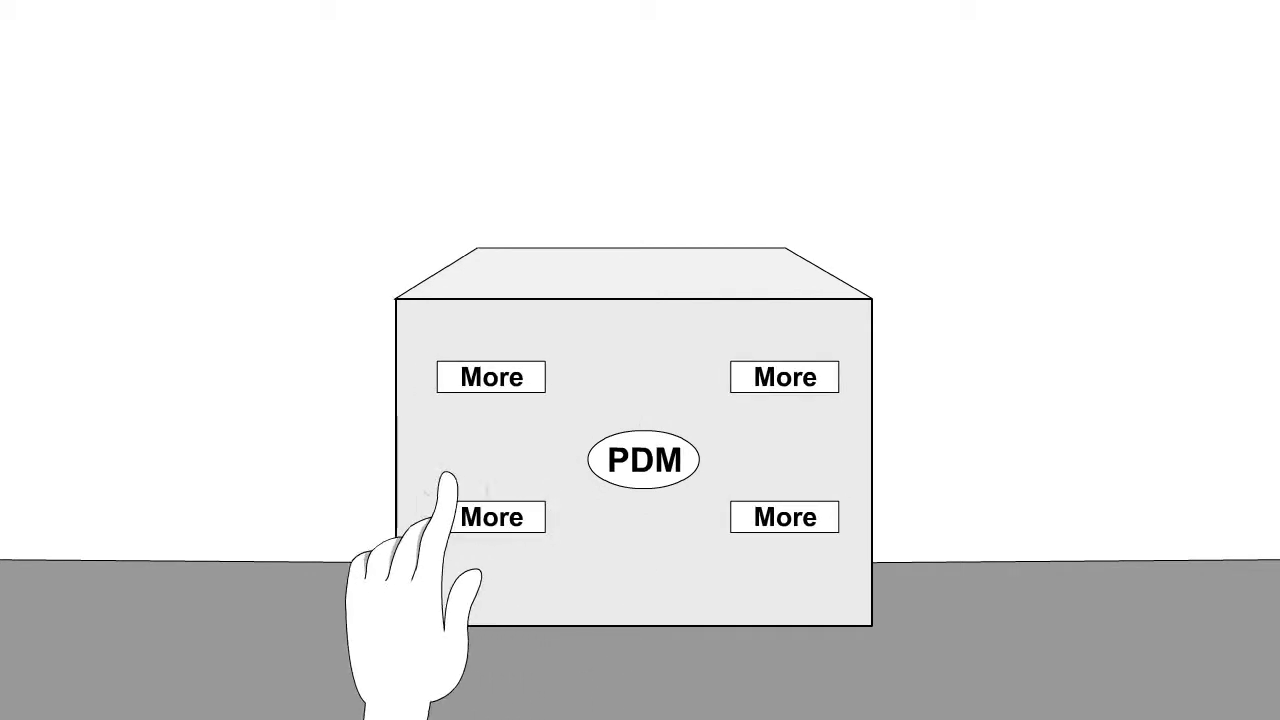
left_click(492, 516)
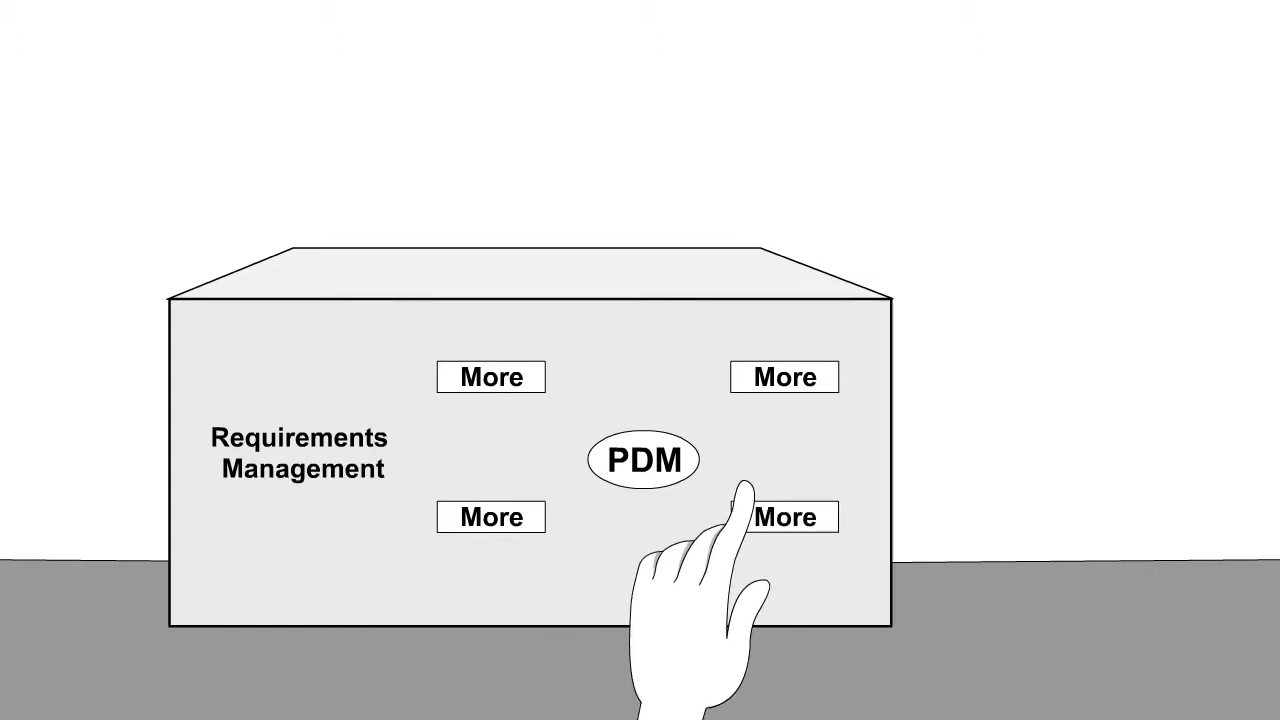
left_click(784, 516)
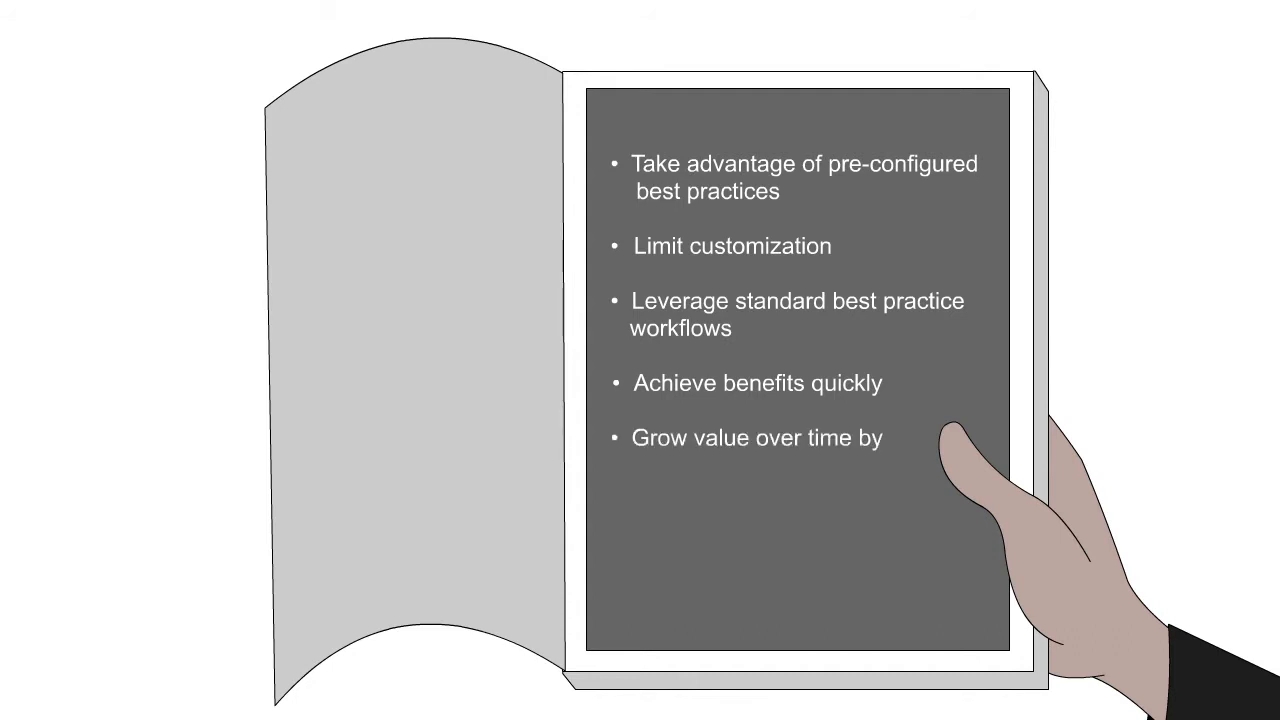
type("including more processes,")
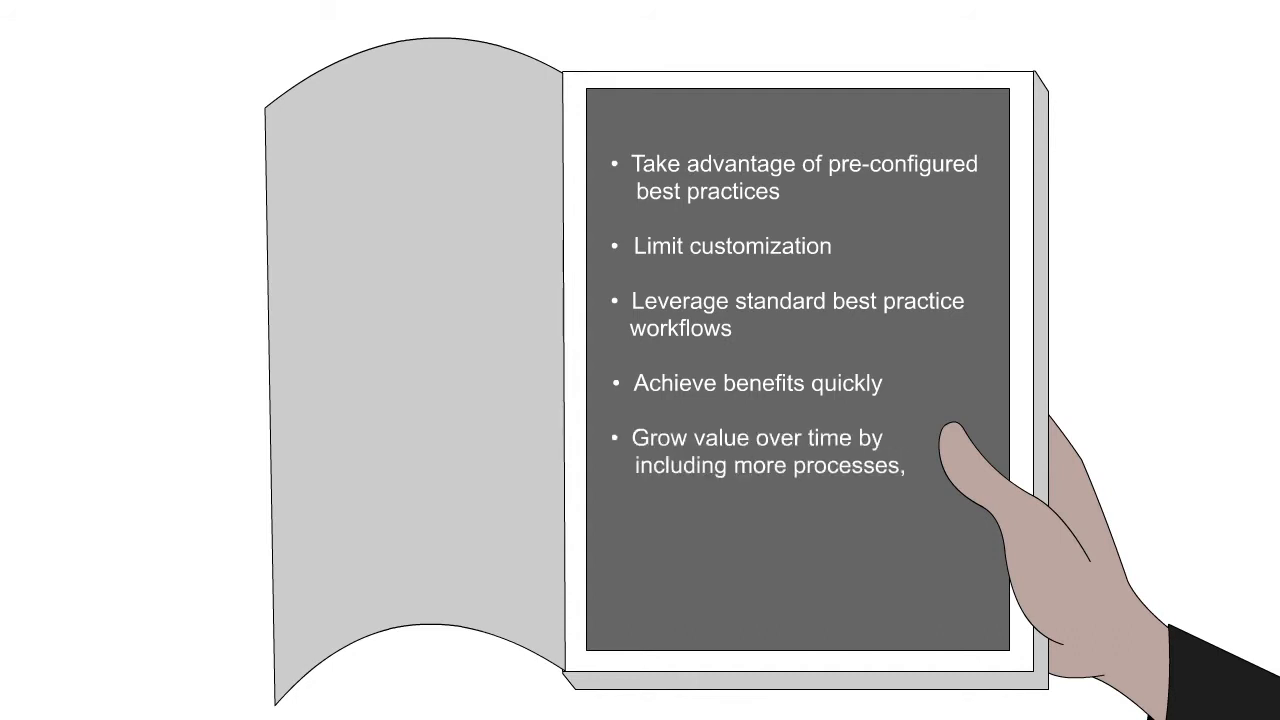